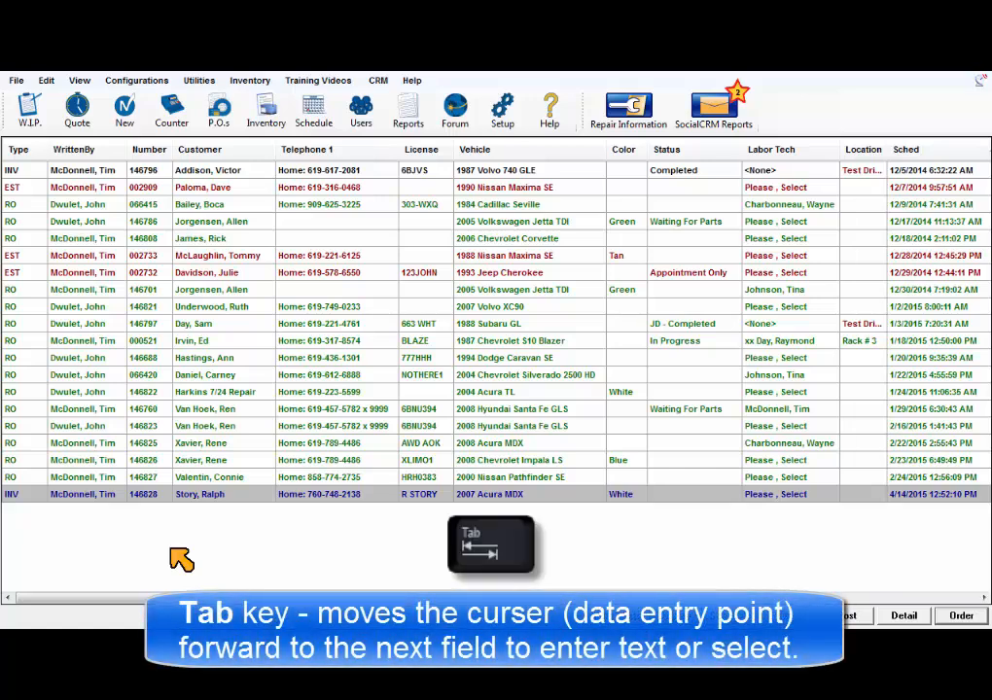
pyautogui.moveTo(196, 553)
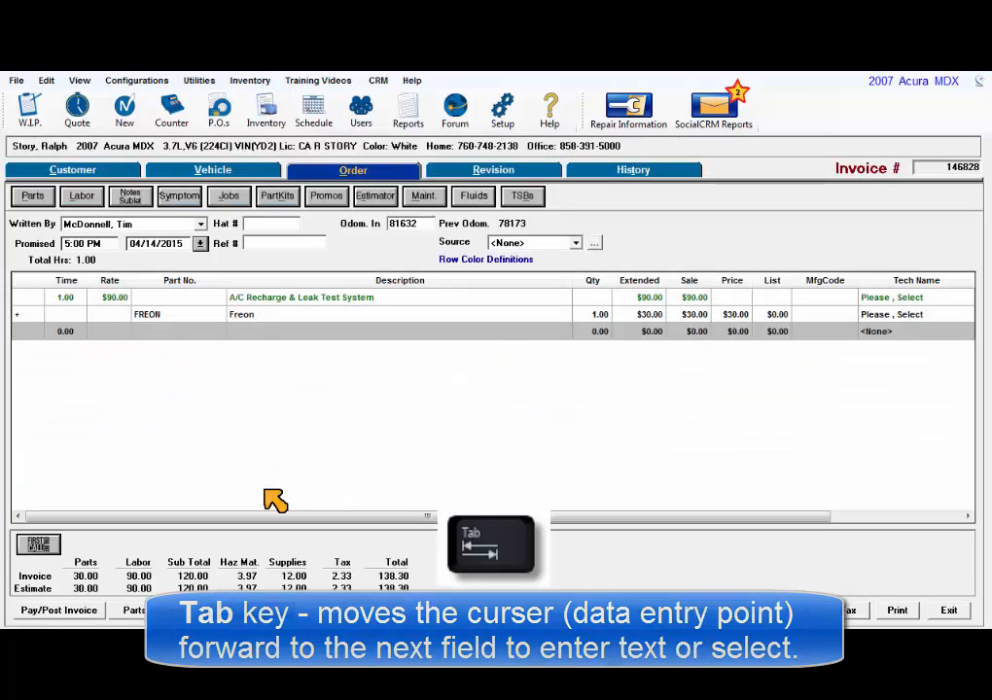
# Open invoice 146828 for the 2007 Acura MDX from the W.I.P. list
pyautogui.click(71, 169)
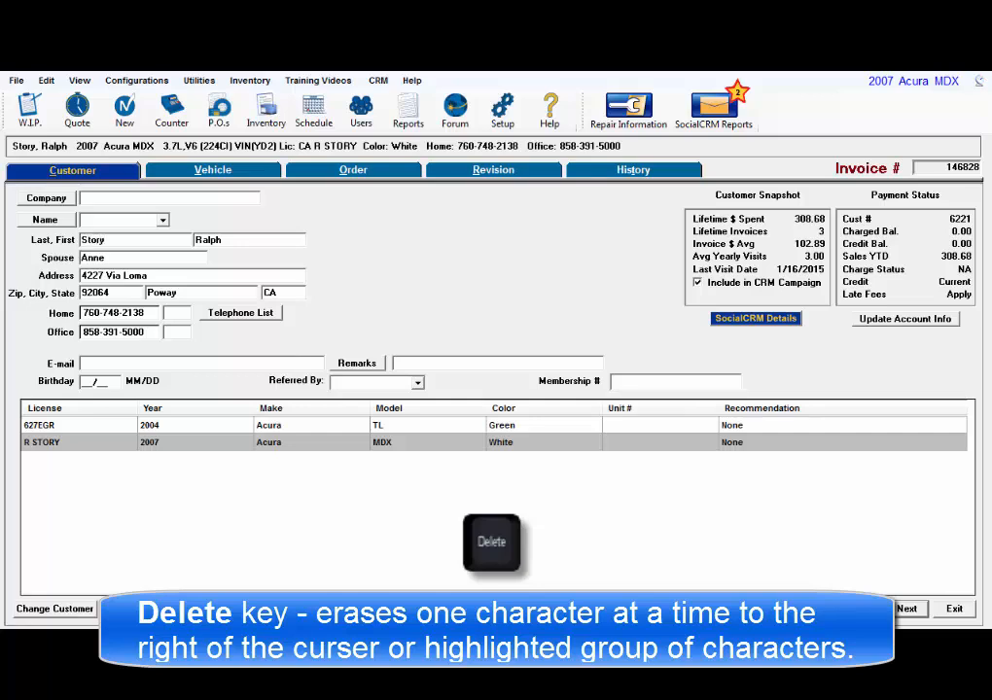
# View the invoice's vehicle details, then return to W.I.P. and move the highlight down
pyautogui.press('Delete')
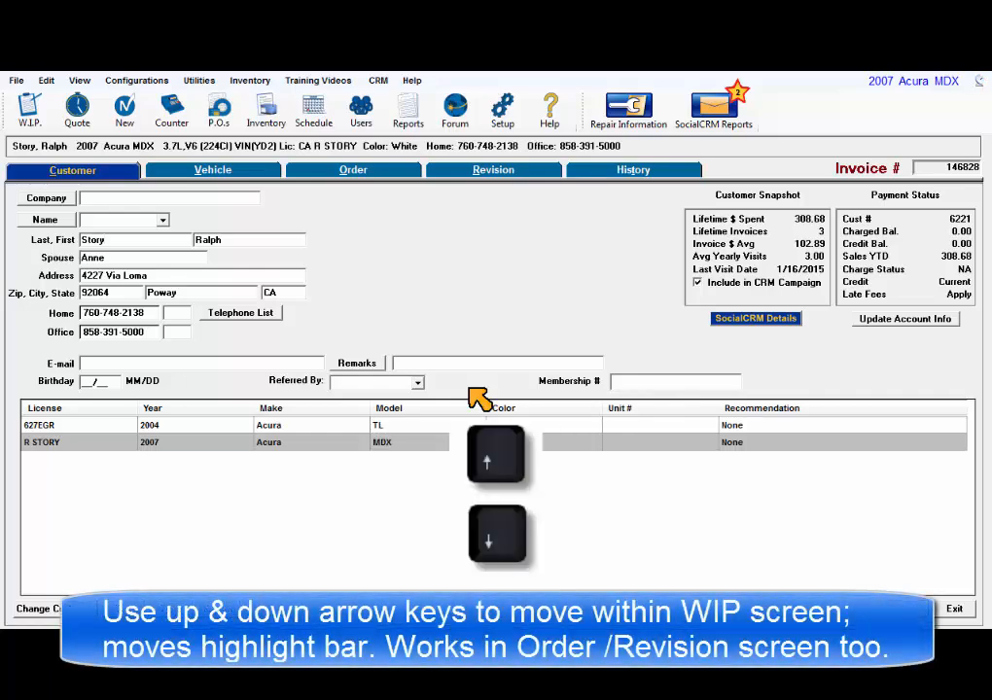
pyautogui.click(212, 169)
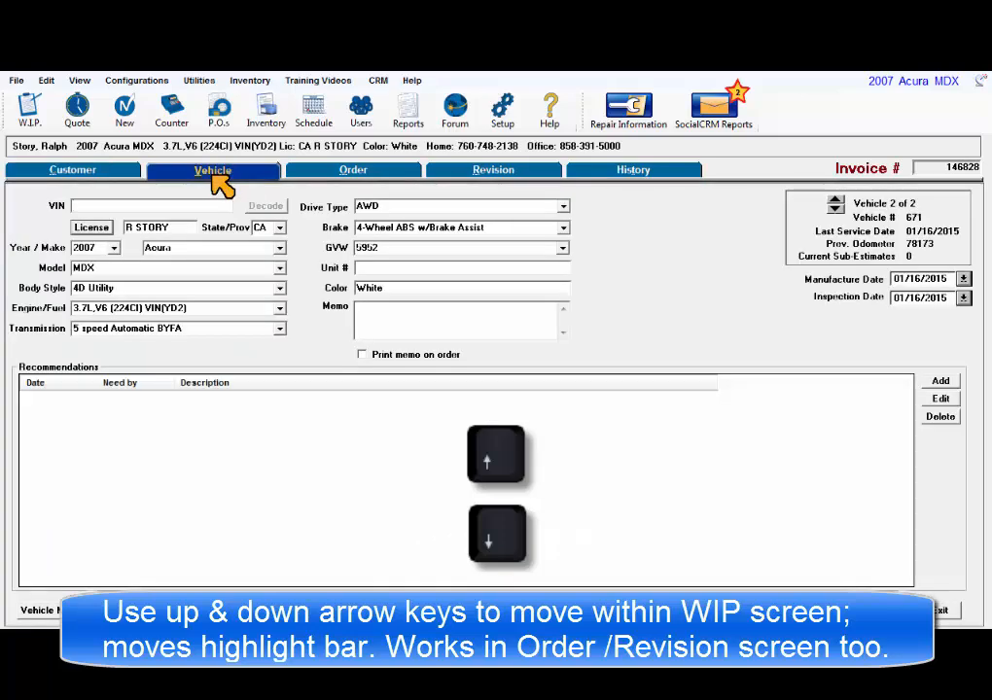
pyautogui.click(29, 107)
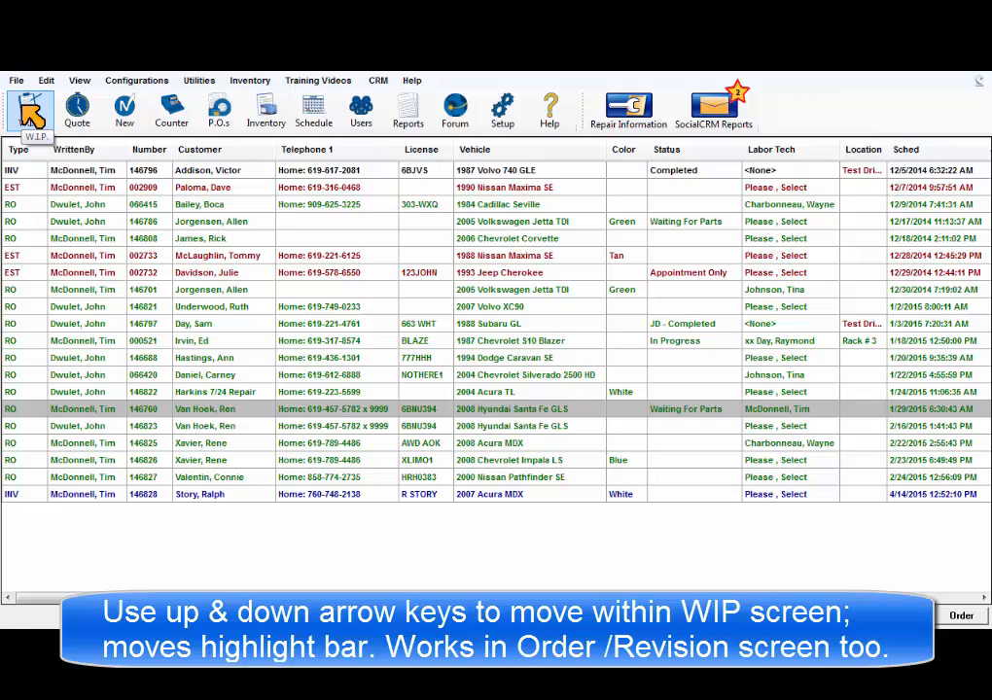
pyautogui.press('down')
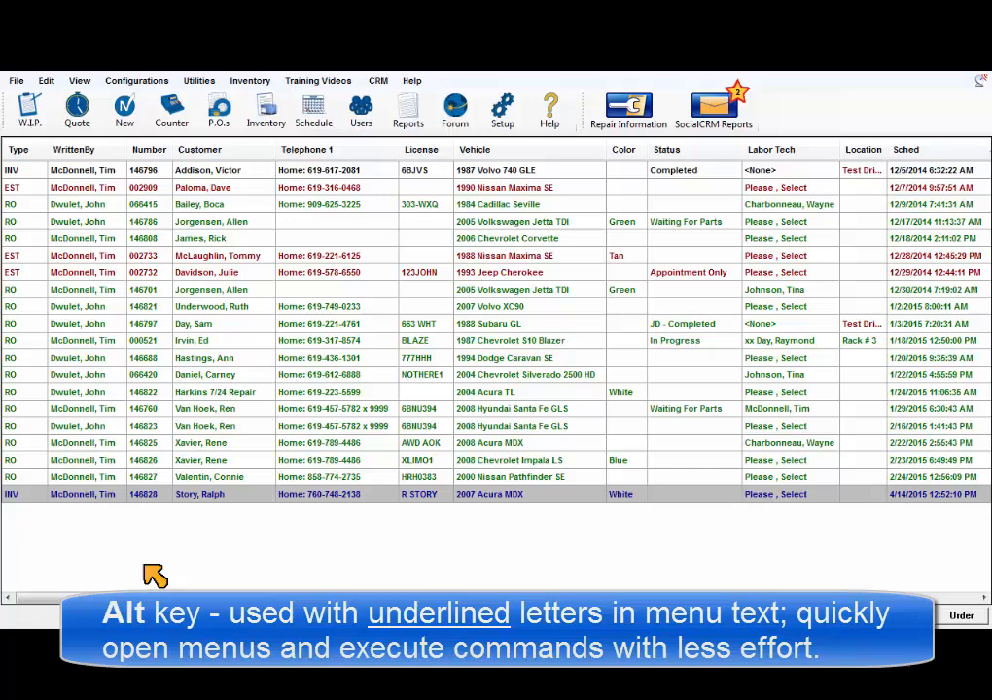
# Reveal Alt hot-key letters and open the 2004 Chevrolet Silverado repair order 066420
pyautogui.press('alt')
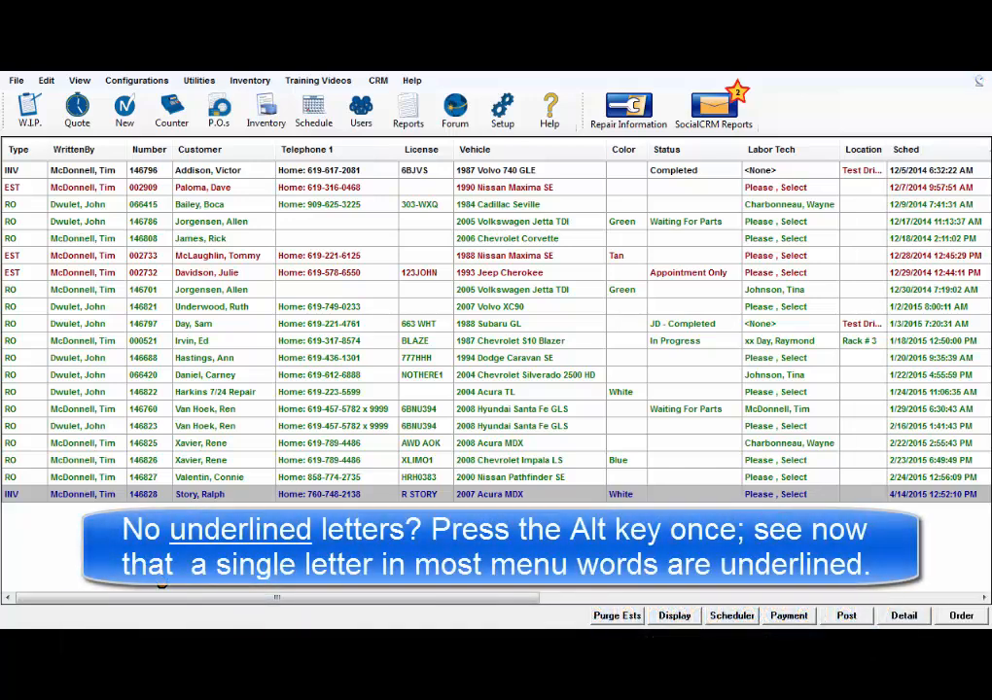
pyautogui.press('alt')
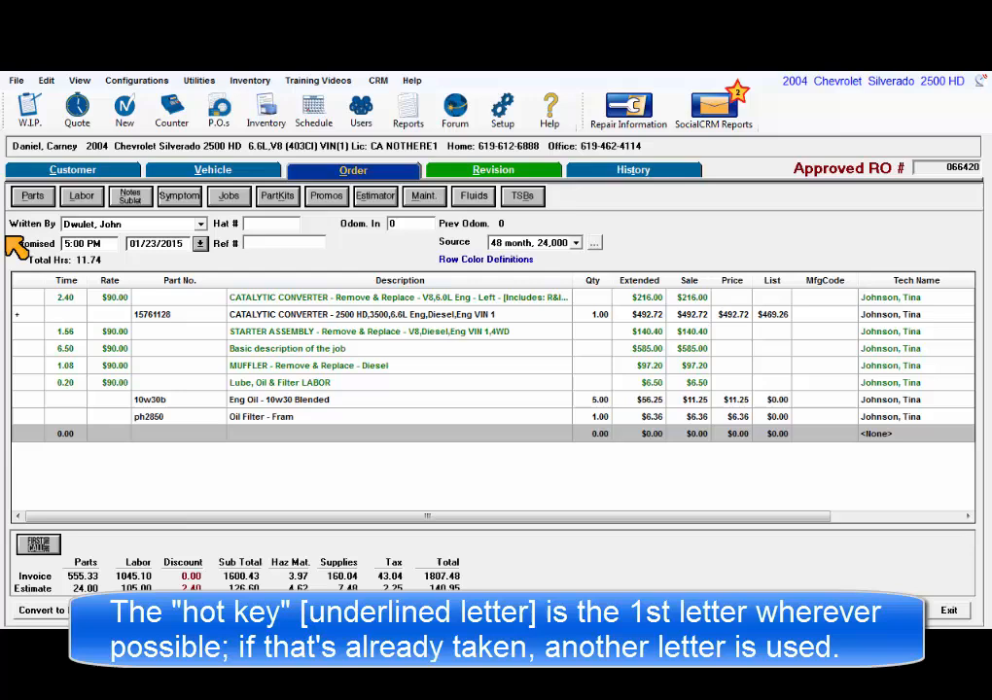
pyautogui.moveTo(82, 195)
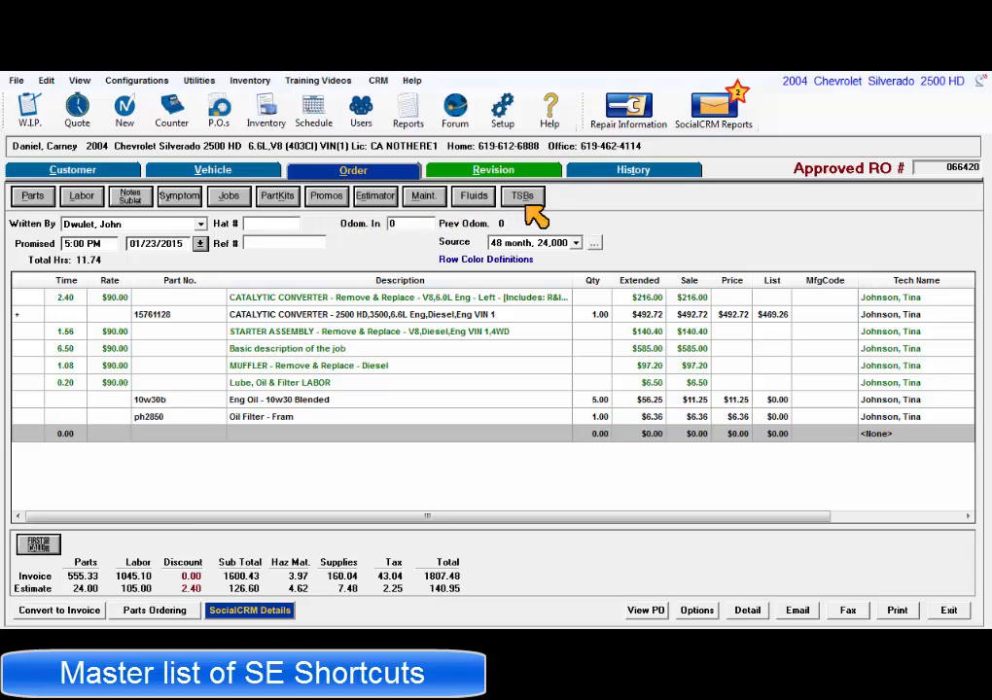
pyautogui.moveTo(667, 218)
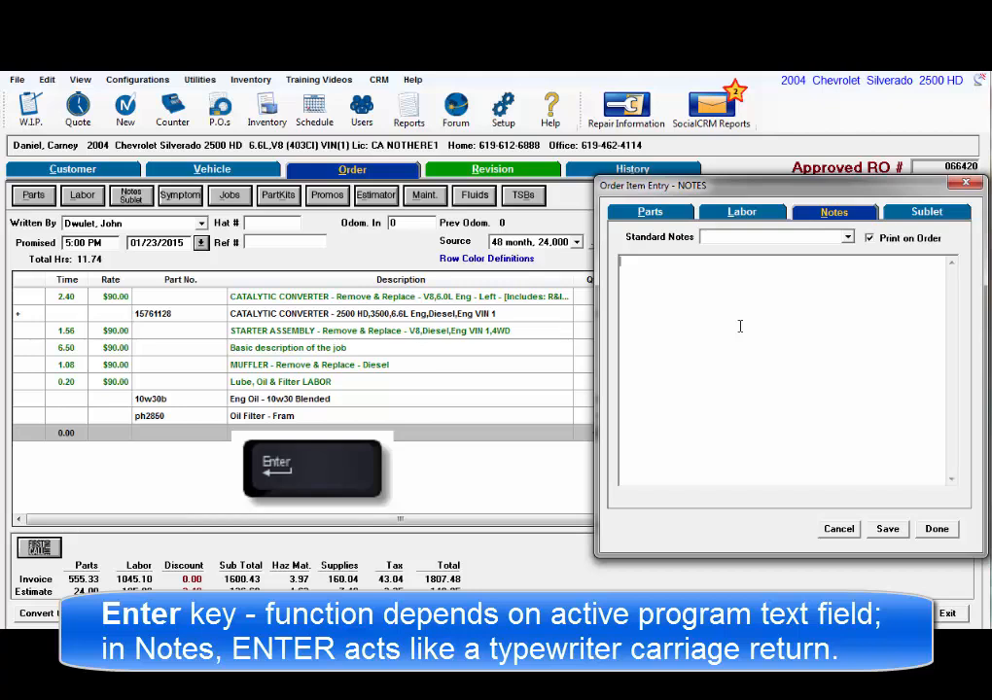
# Type a note starting 'This is the first line, press ENTER...' with a second line
pyautogui.write('This is the first line, press ENTER...')
pyautogui.write('now this')
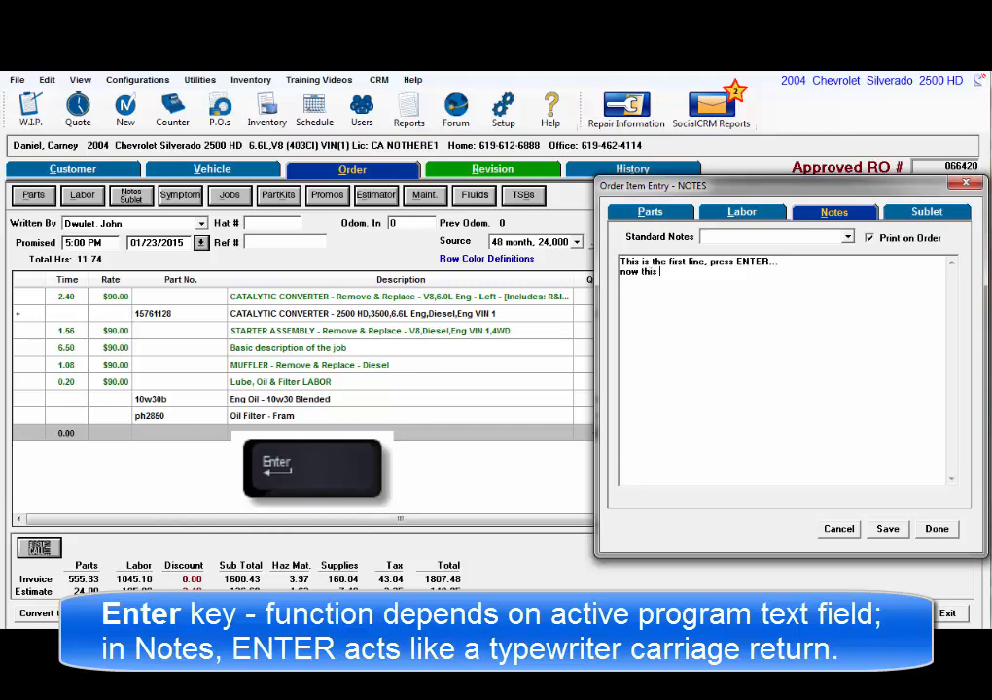
pyautogui.write('line...')
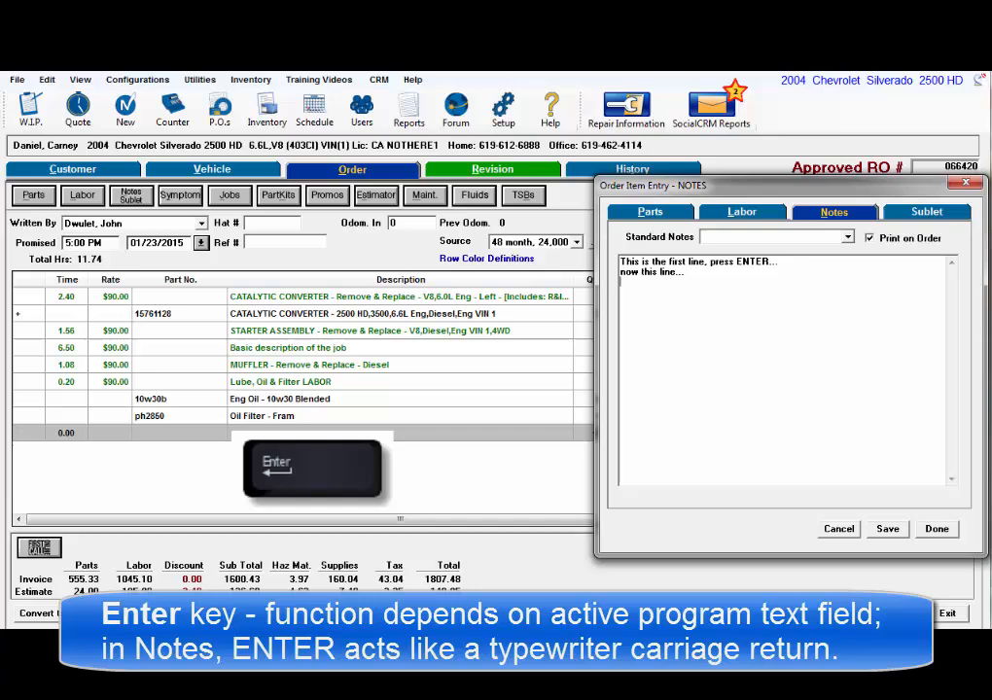
pyautogui.write('now this')
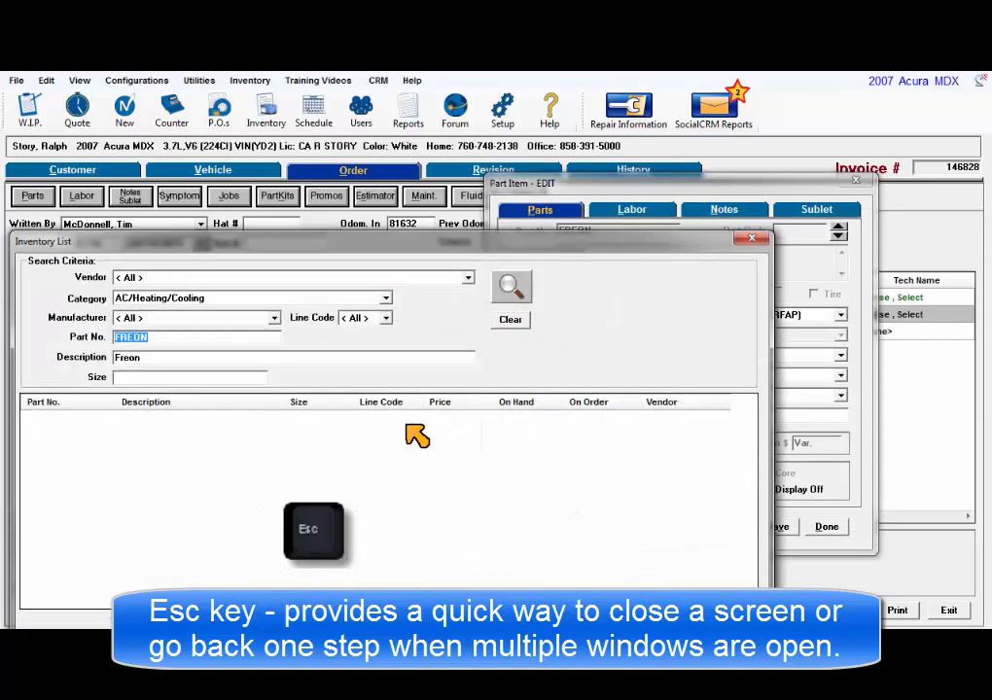
# Open the Line Code list, then escape out of Inventory List and Part Item EDIT
pyautogui.click(386, 318)
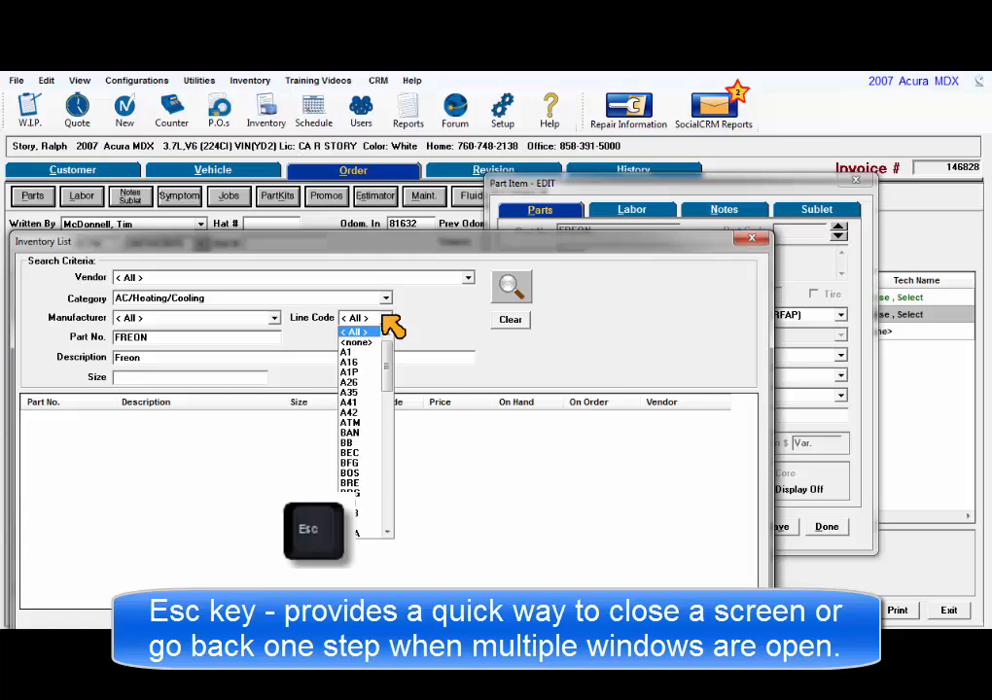
pyautogui.press('Escape')
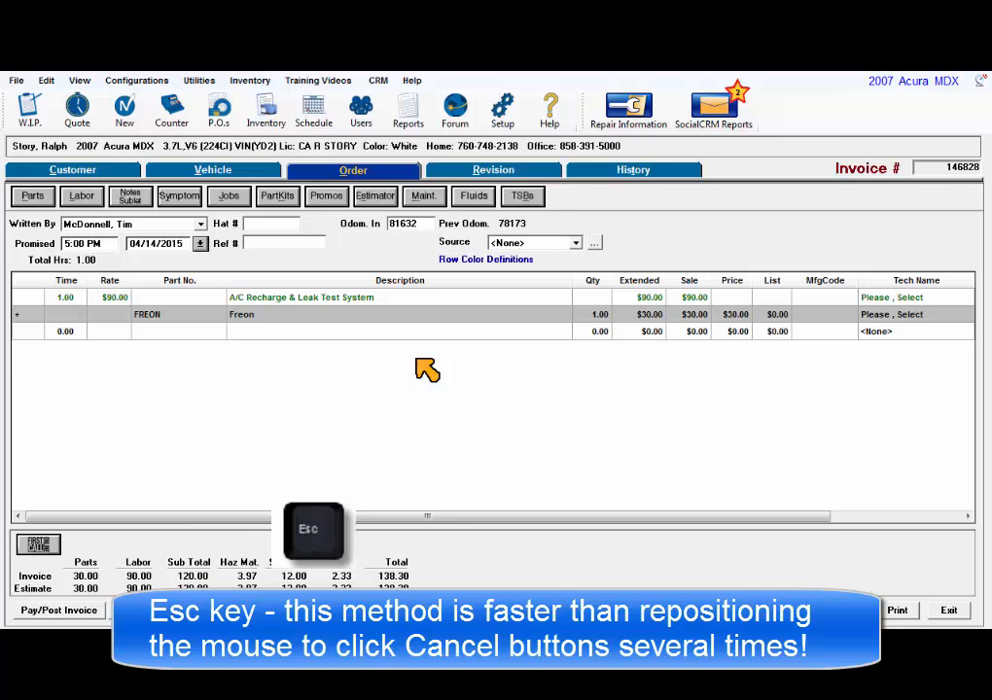
pyautogui.press('Escape')
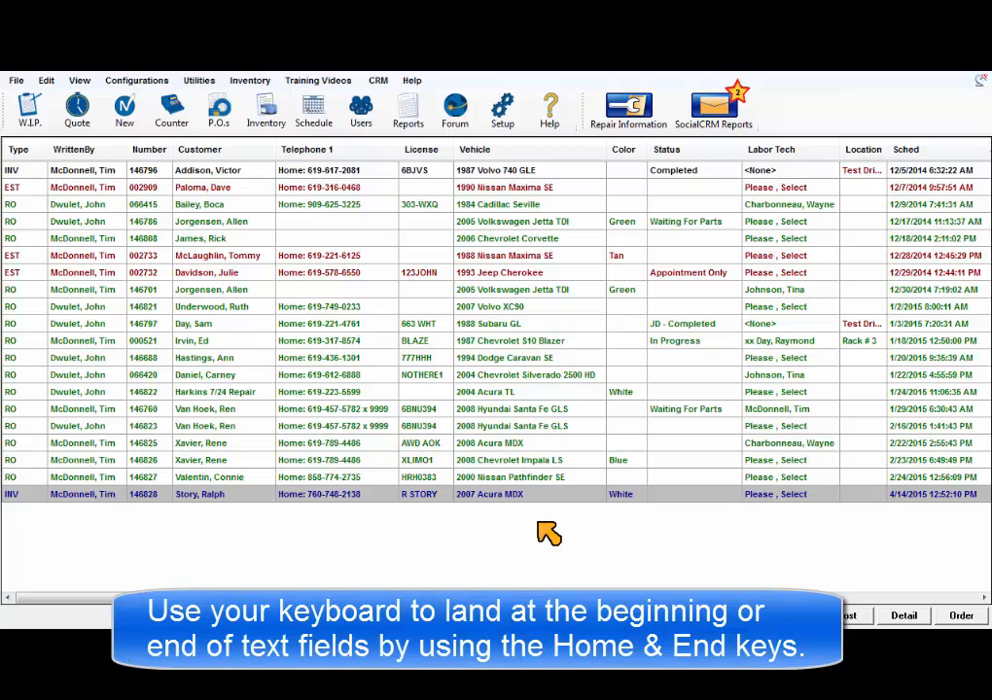
# Open Work In Progress Detail for invoice 146828 and arrow the date-in to 4/13/2015
pyautogui.doubleClick(199, 494)
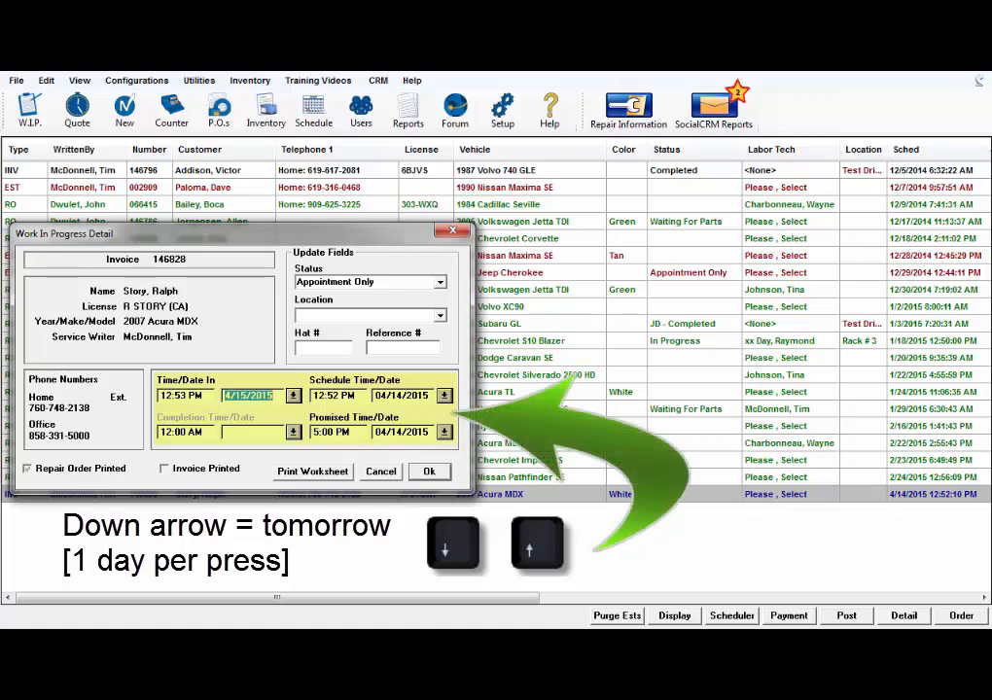
pyautogui.press('Down')
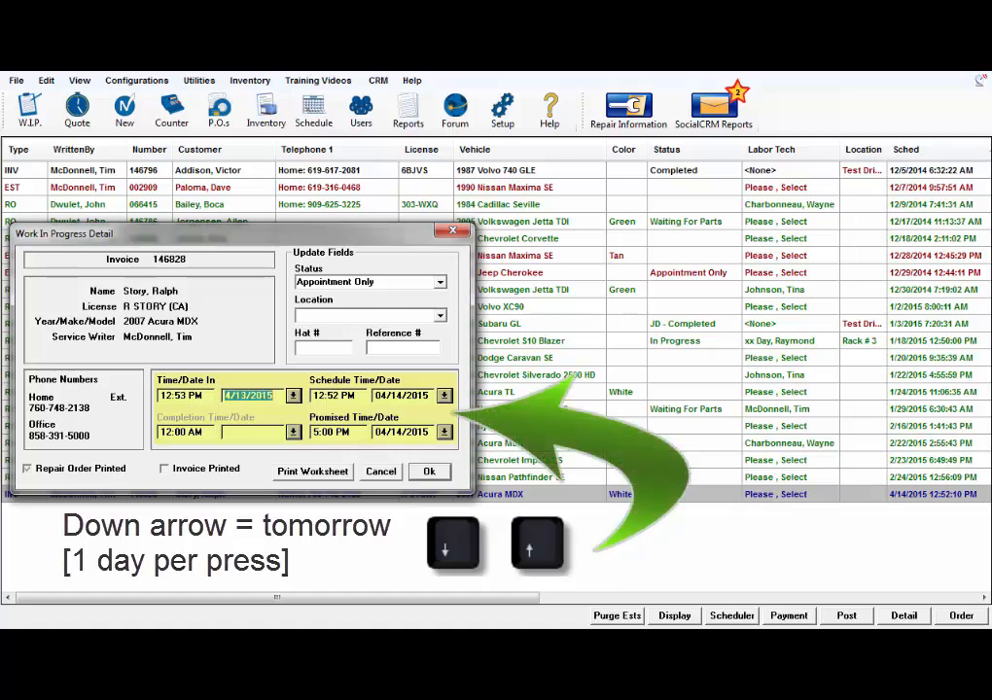